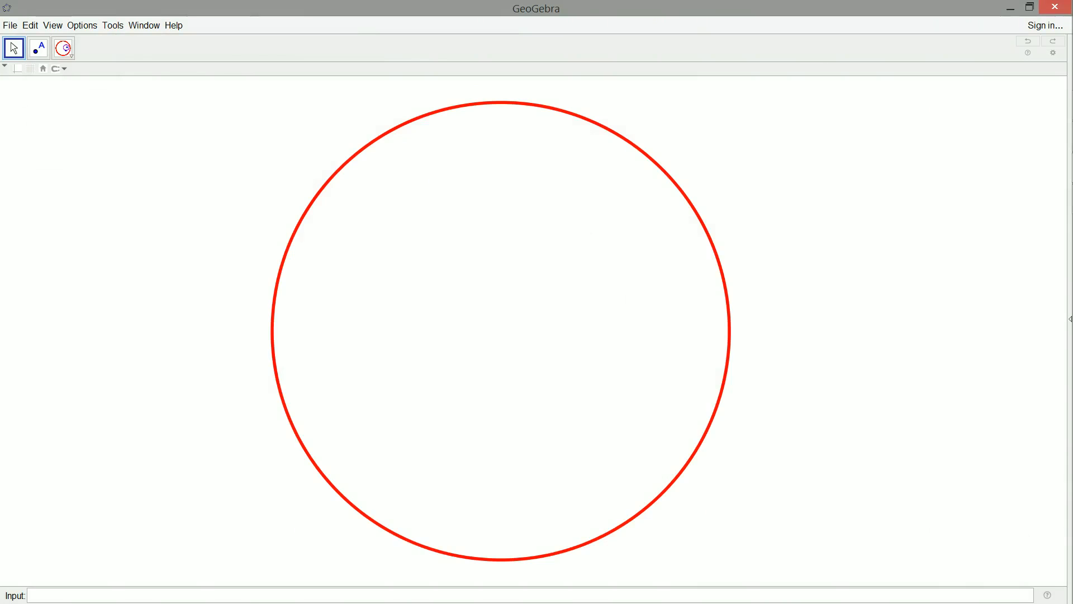
# - Bring up the hyperbolic construction toolbox to start a hyperbolic circle
pyautogui.click(62, 48)
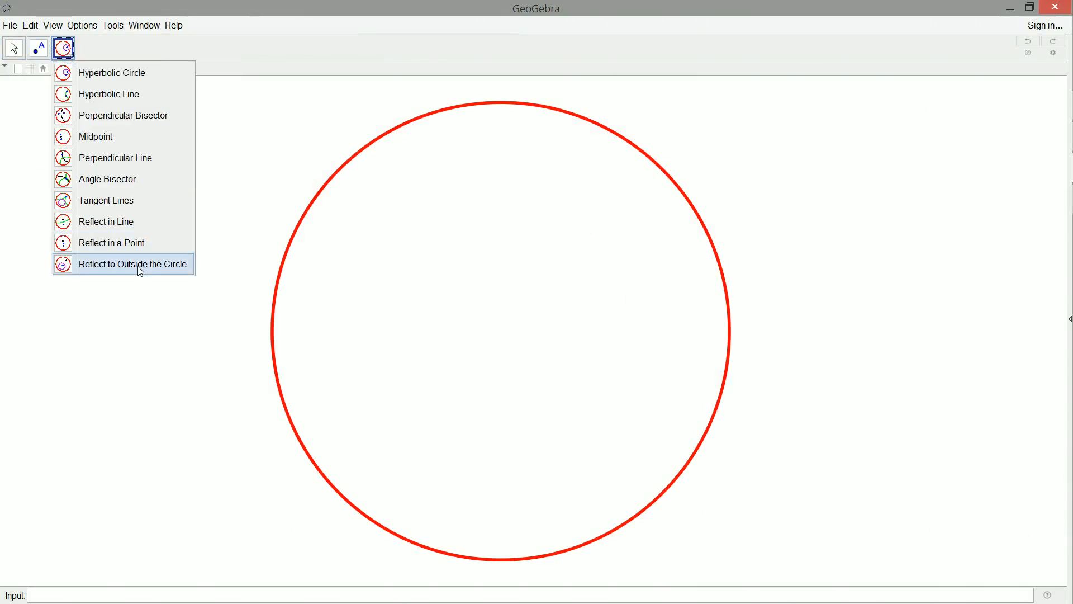
pyautogui.moveTo(119, 242)
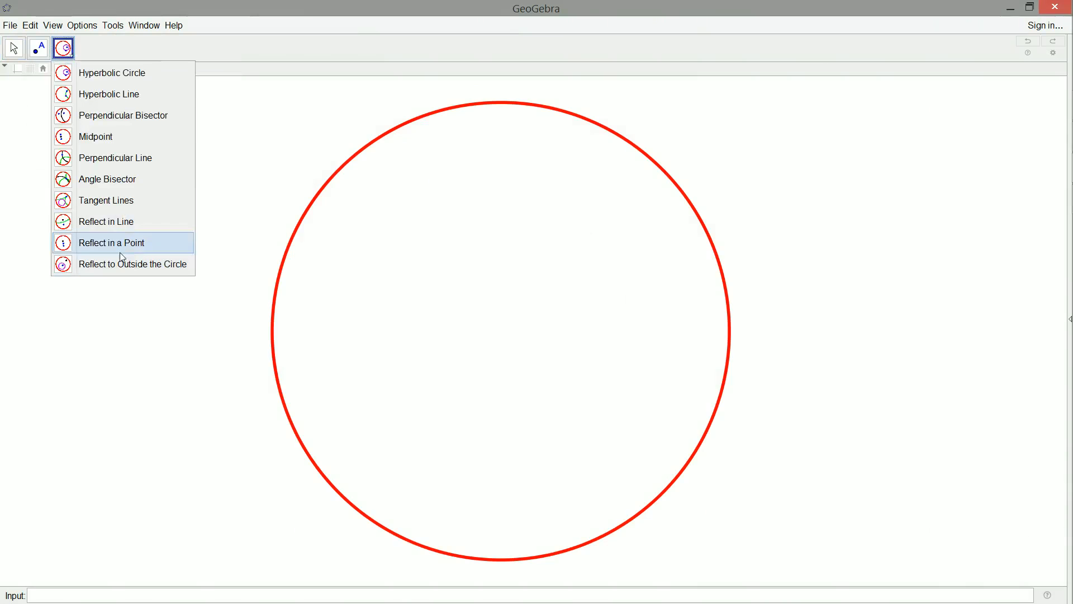
pyautogui.moveTo(116, 221)
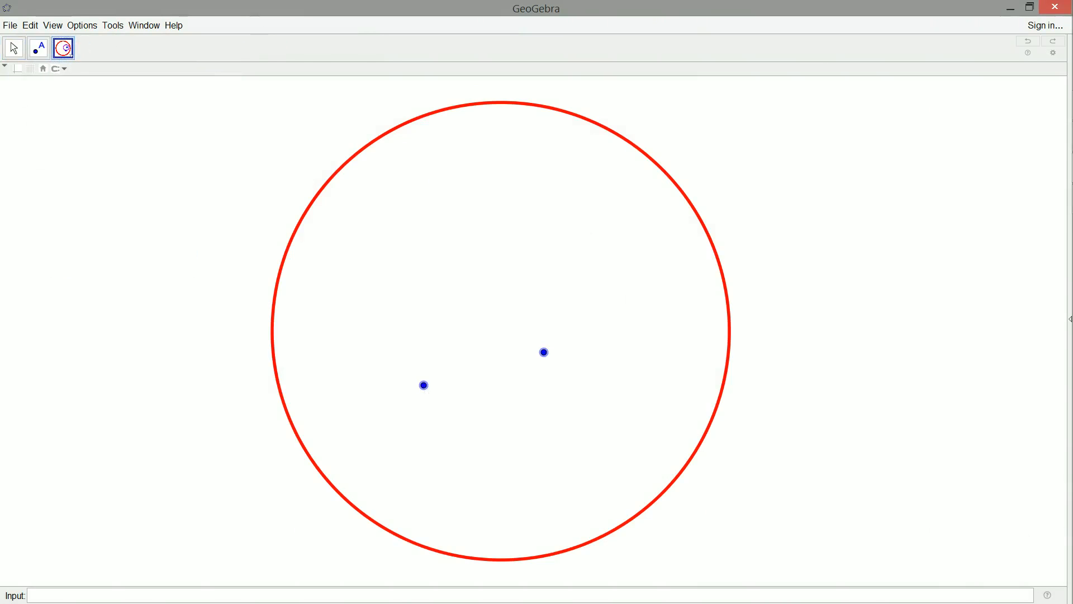
# - Complete the hyperbolic circle and add an upper disc point recoloured dark green
pyautogui.click(543, 352)
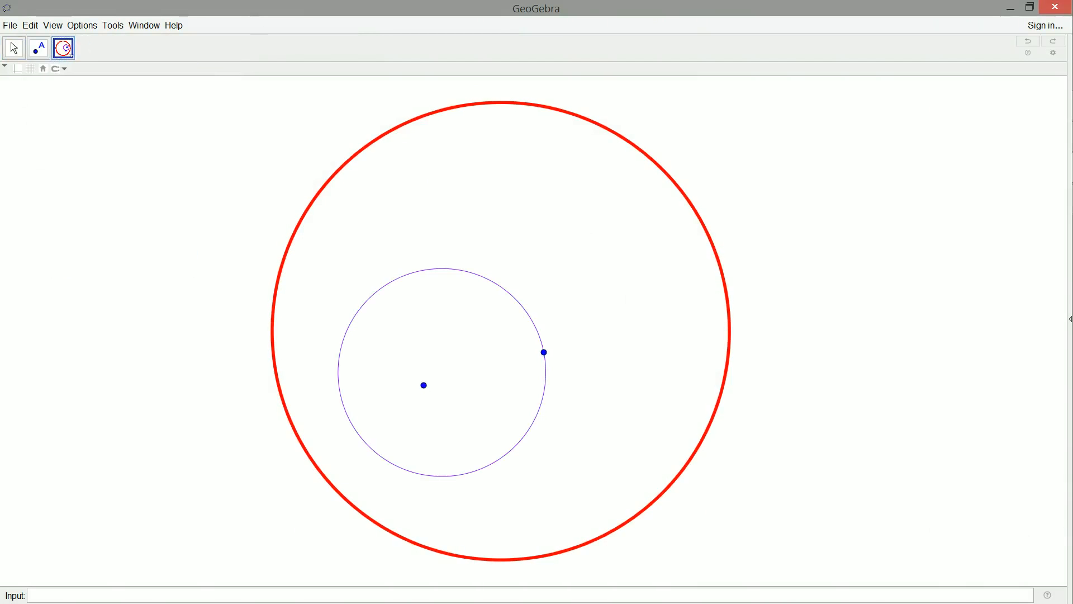
pyautogui.click(529, 208)
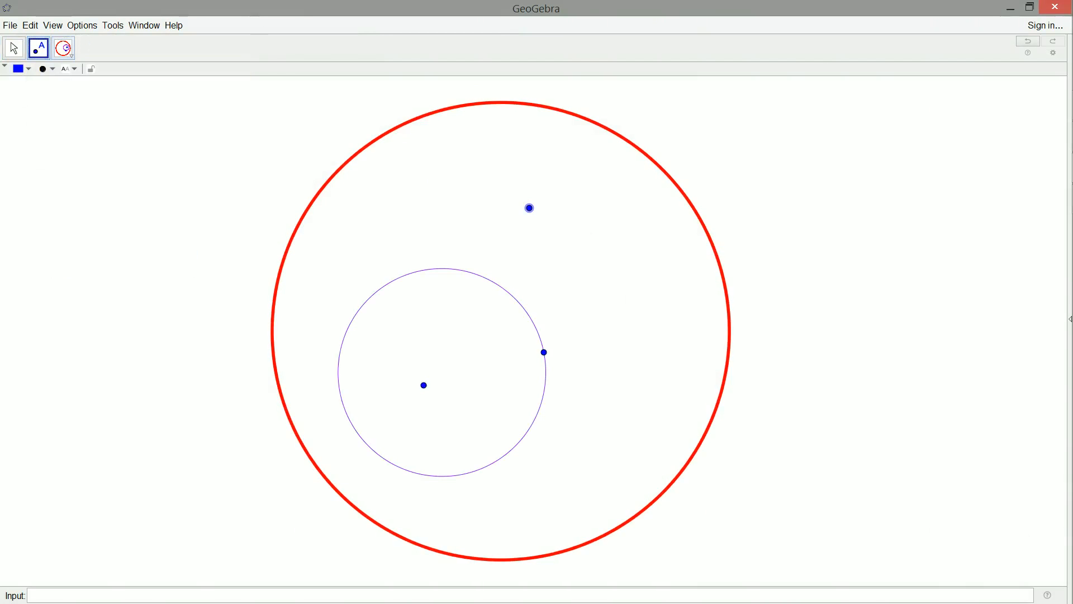
pyautogui.click(20, 68)
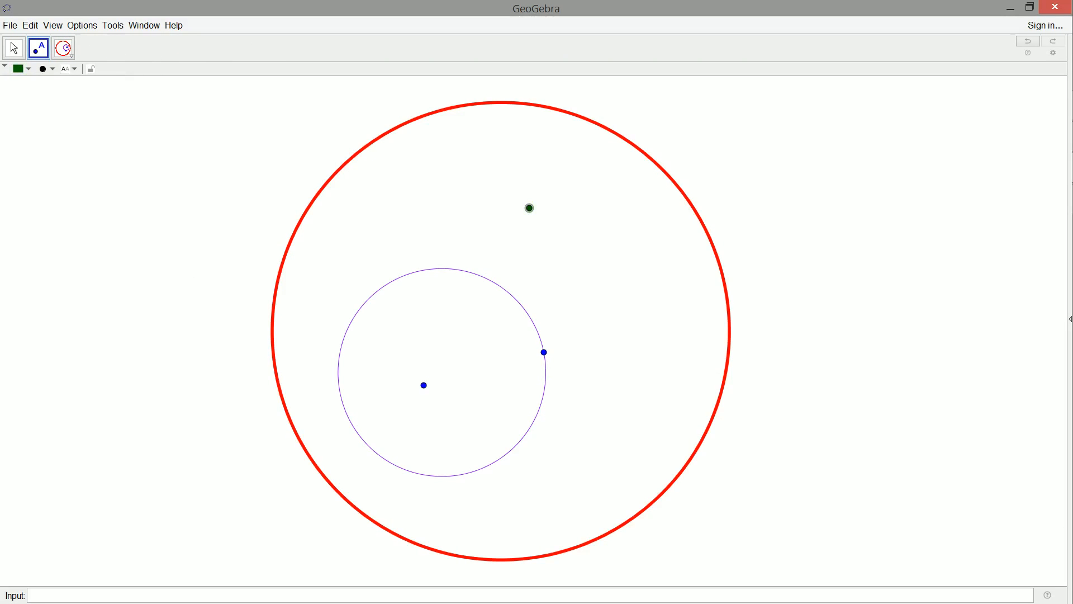
pyautogui.click(13, 48)
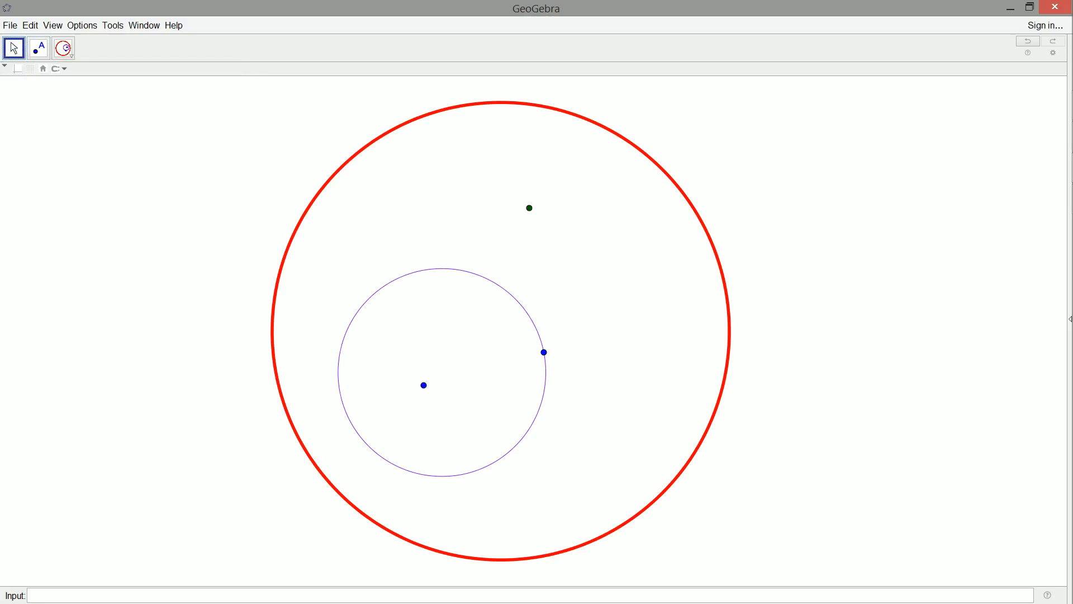
# - Bring up the hyperbolic toolbox for the line through the green point and centre
pyautogui.click(64, 48)
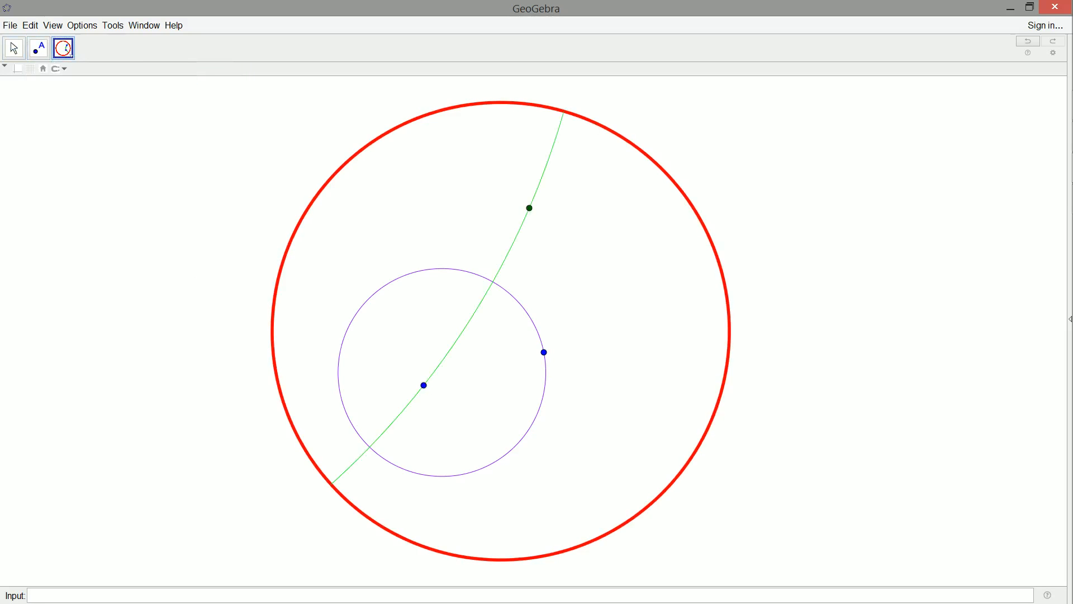
pyautogui.moveTo(528, 442)
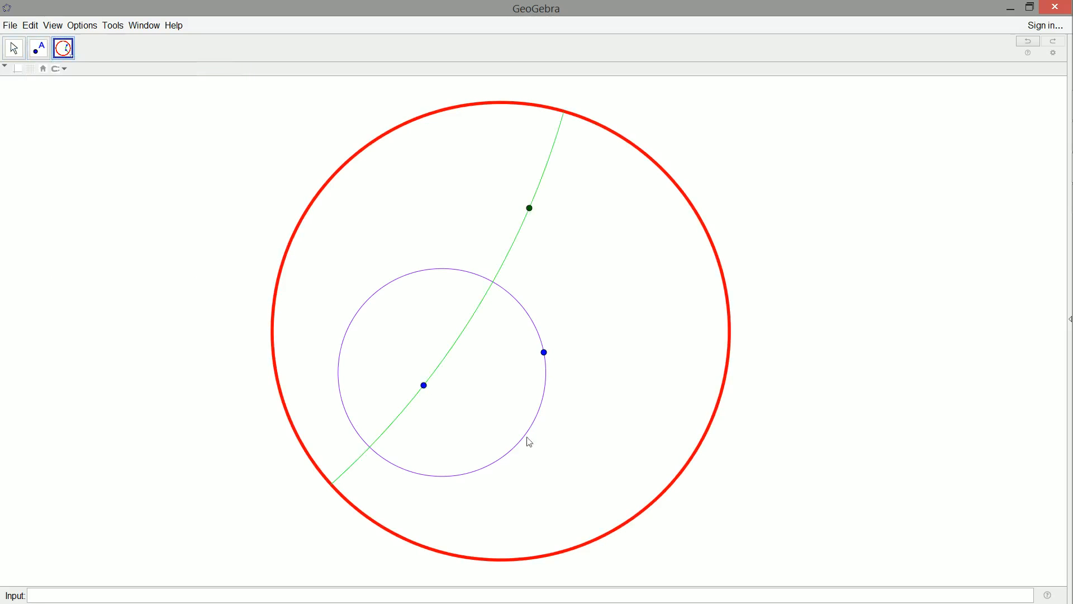
pyautogui.moveTo(13, 47)
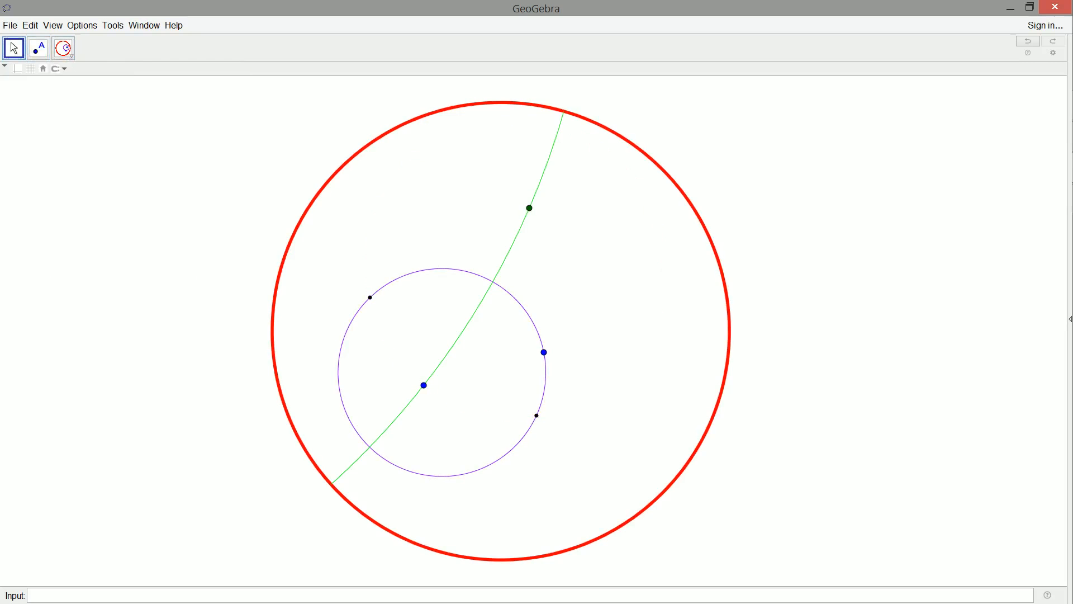
# - Draw hyperbolic lines from the green point through both circle points and intersect them with the circle
pyautogui.click(63, 48)
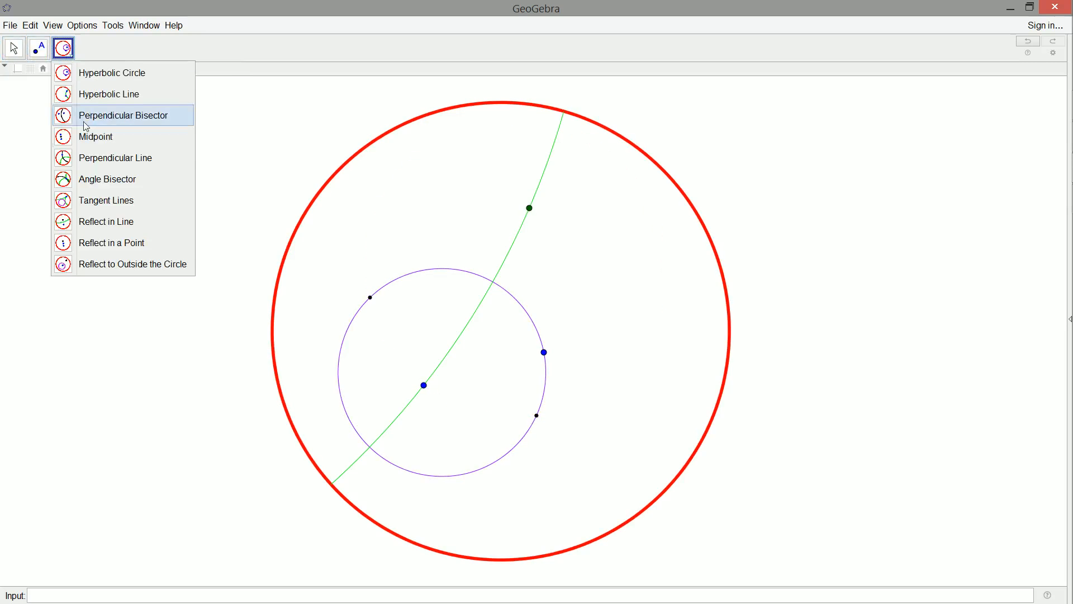
pyautogui.click(123, 115)
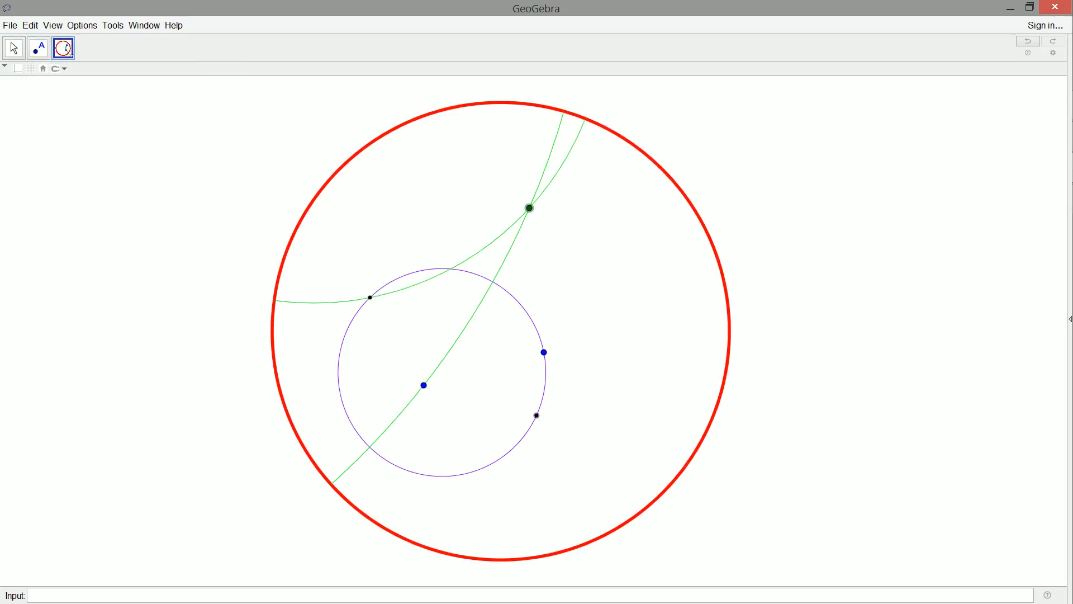
pyautogui.moveTo(12, 47)
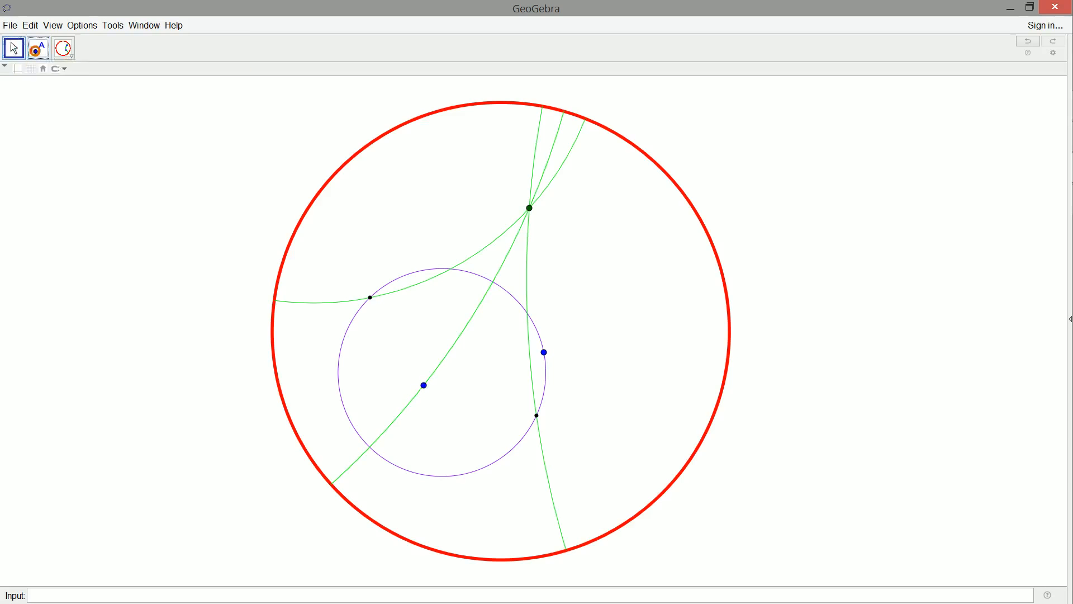
pyautogui.click(37, 48)
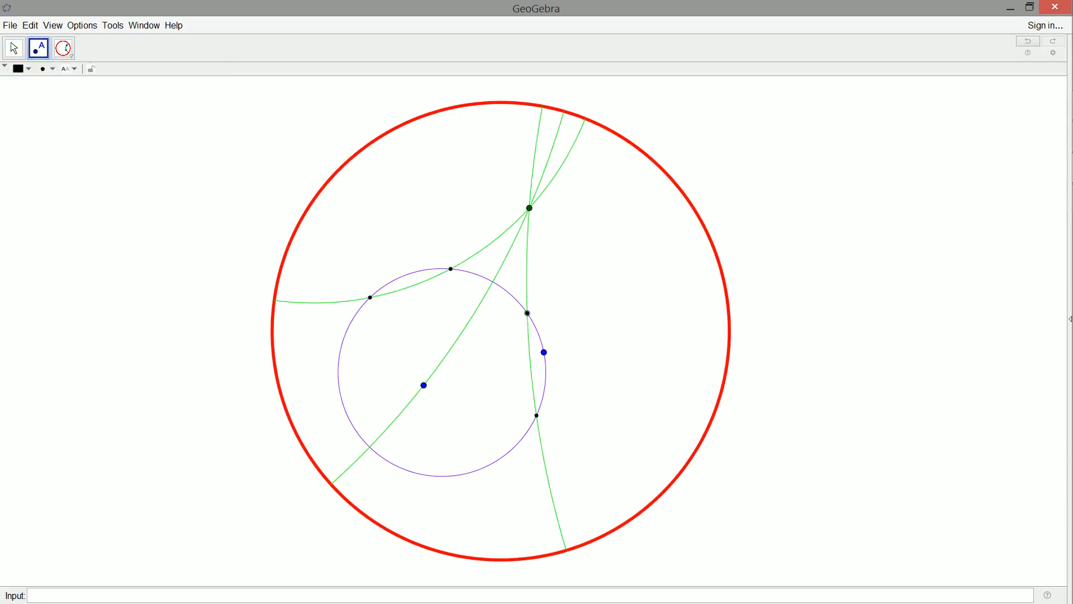
# - Join opposite circle points with hyperbolic lines and mark their crossing point
pyautogui.click(62, 47)
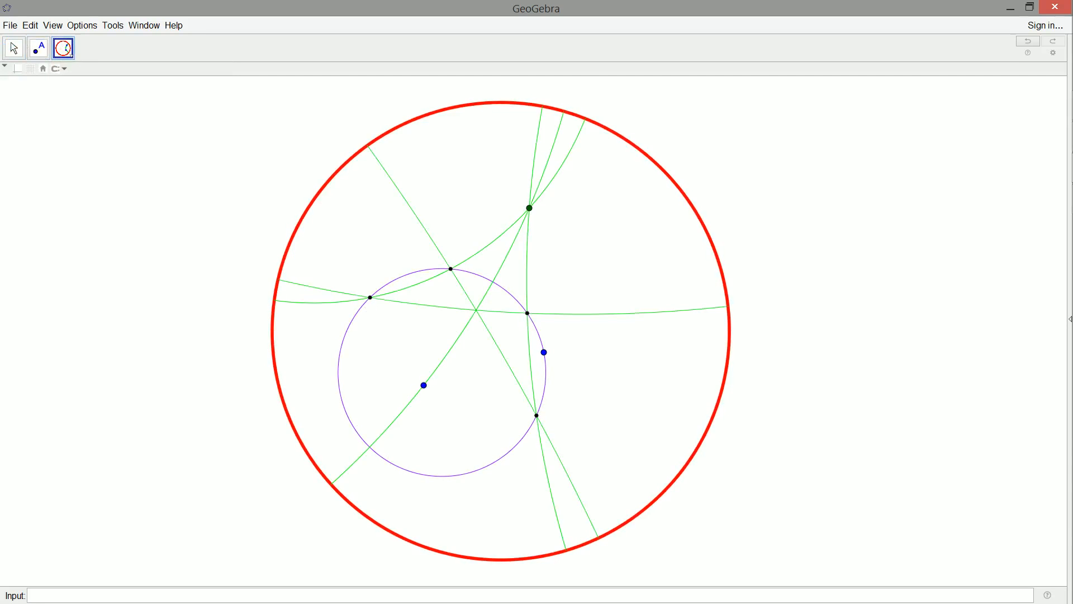
pyautogui.moveTo(429, 382)
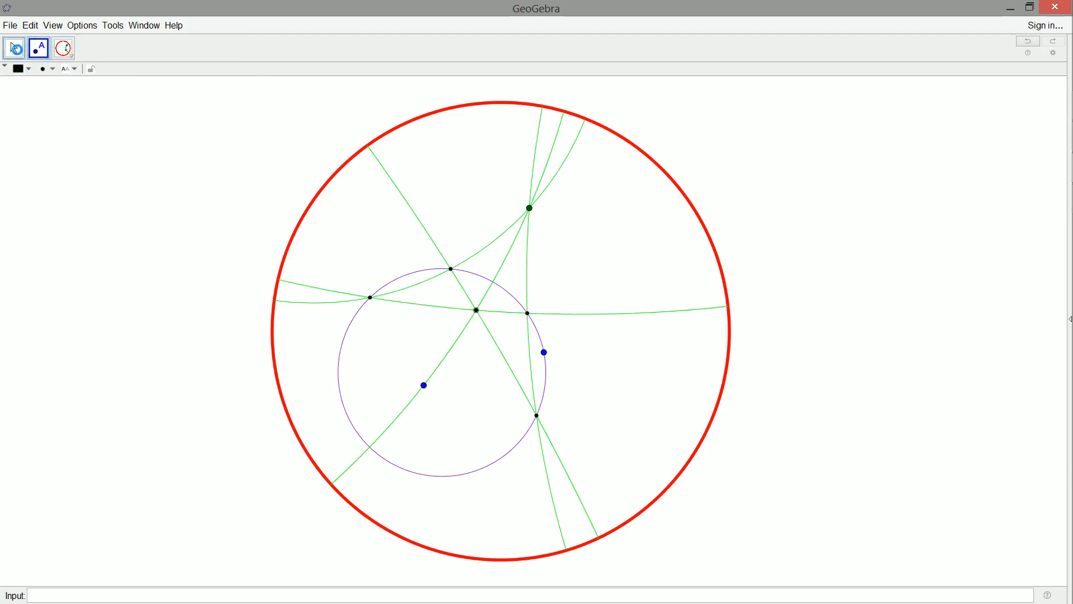
pyautogui.click(14, 48)
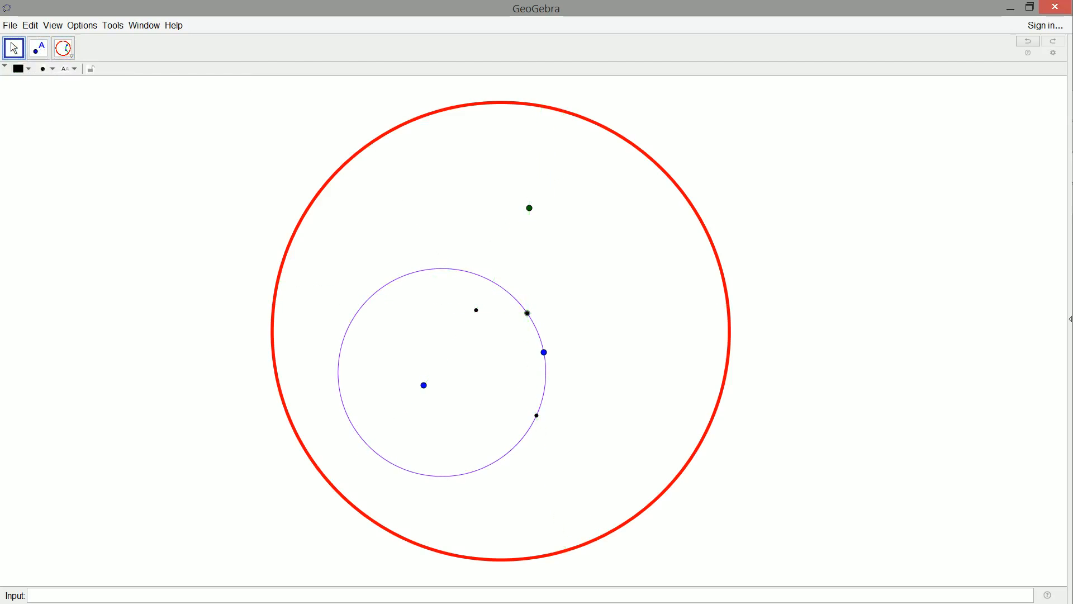
# - Start Create New Tool from the Tools menu after hiding the helper lines
pyautogui.click(112, 25)
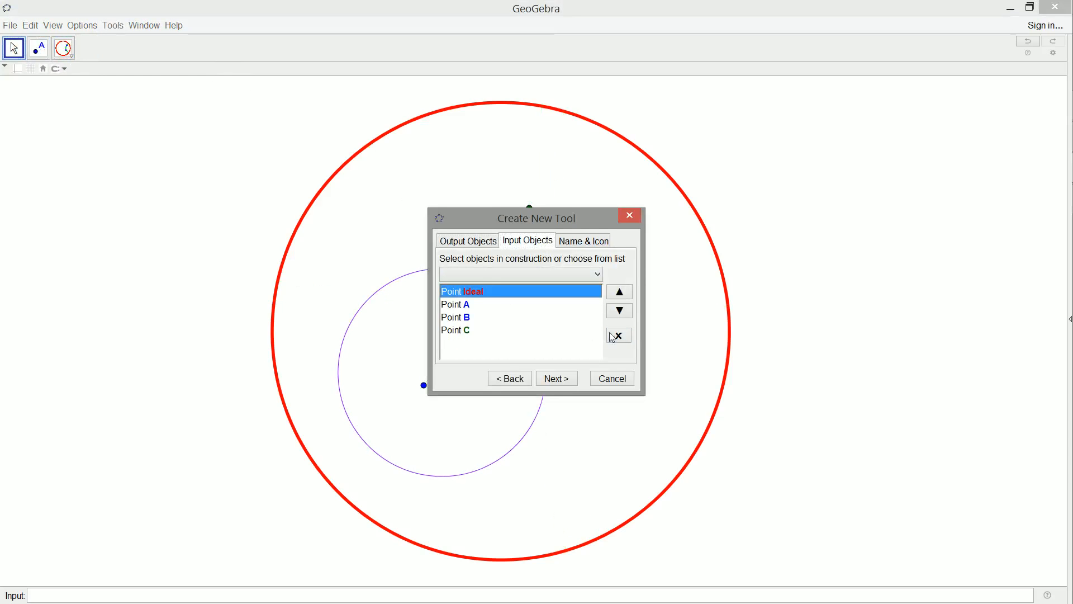
# - Remove point Ideal from the tool inputs and add circle Disc instead
pyautogui.click(617, 335)
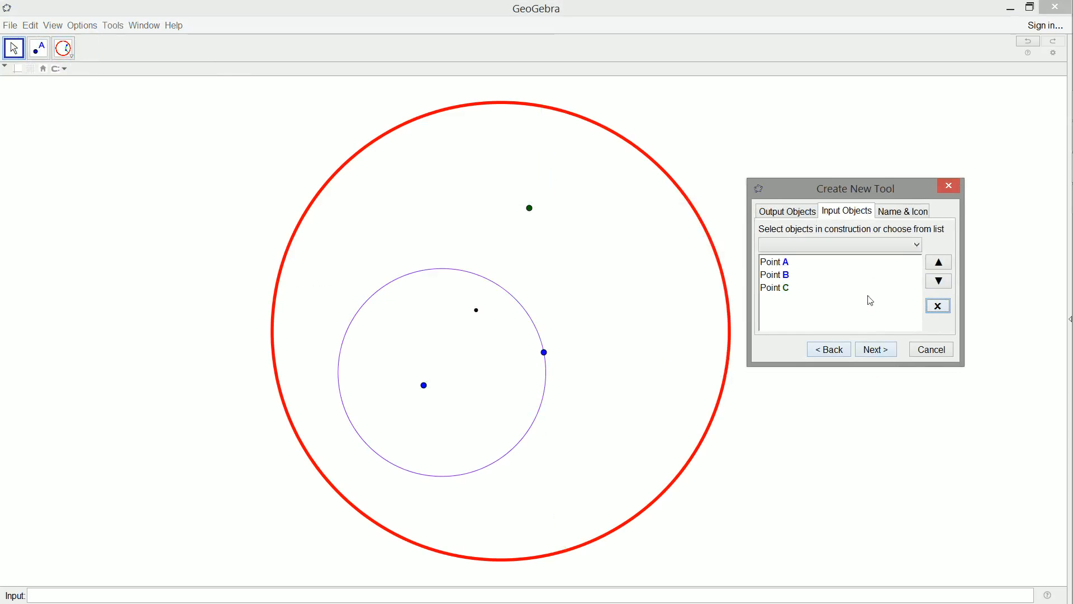
pyautogui.click(839, 244)
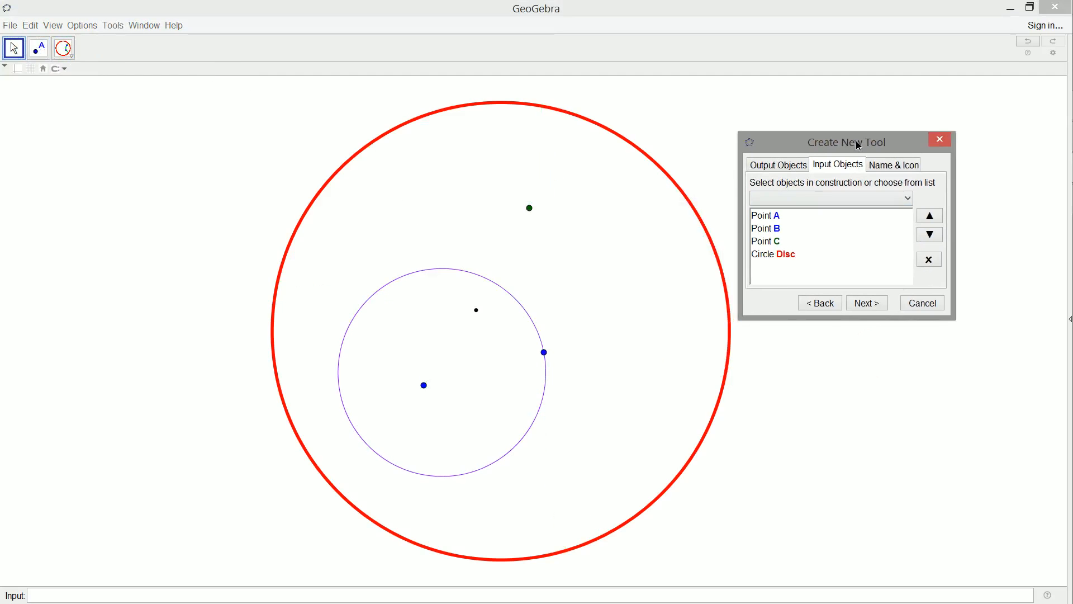
pyautogui.moveTo(791, 228)
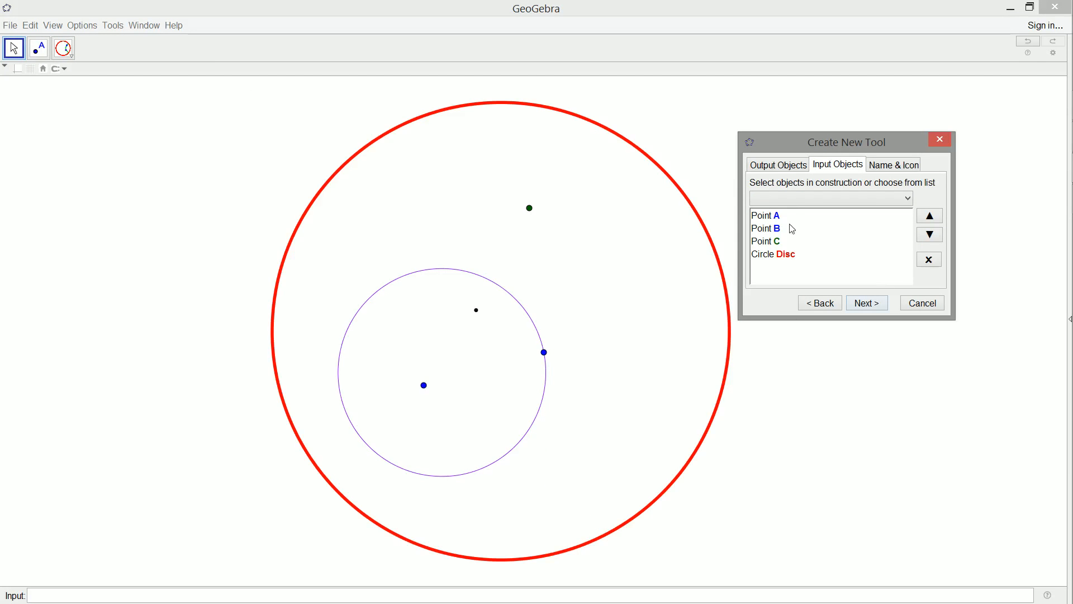
pyautogui.moveTo(792, 235)
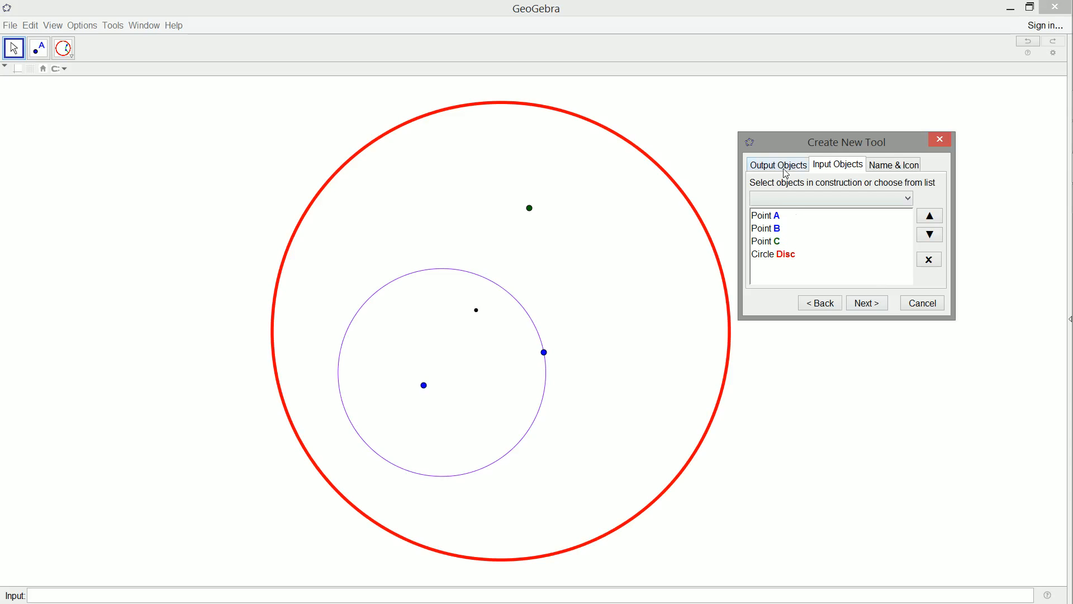
# - Set point E as the tool output and name the tool 'Reflect to Inside the Circle'
pyautogui.click(777, 164)
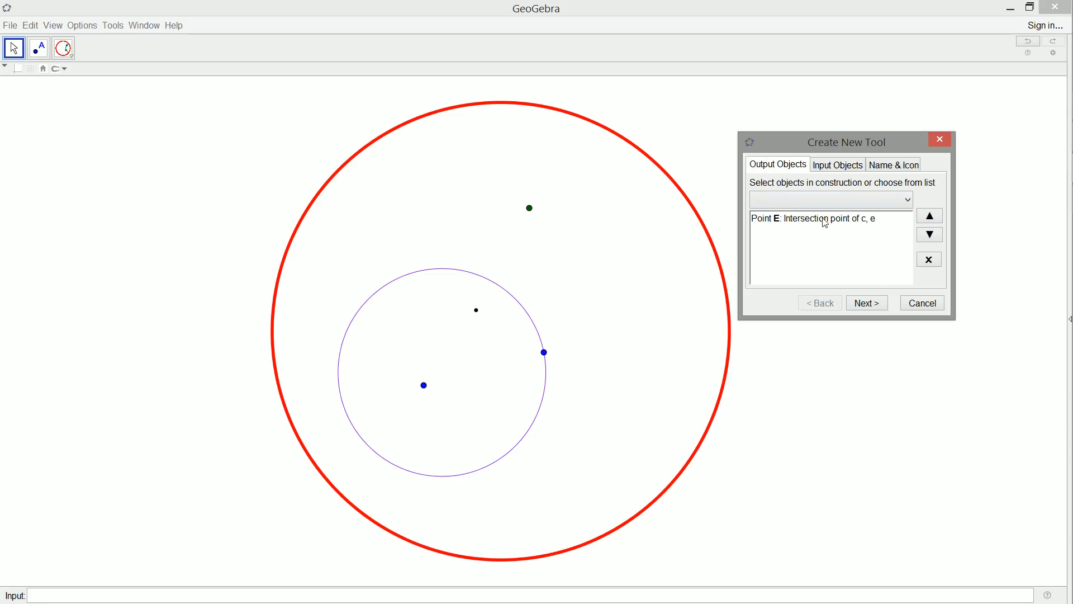
pyautogui.click(821, 217)
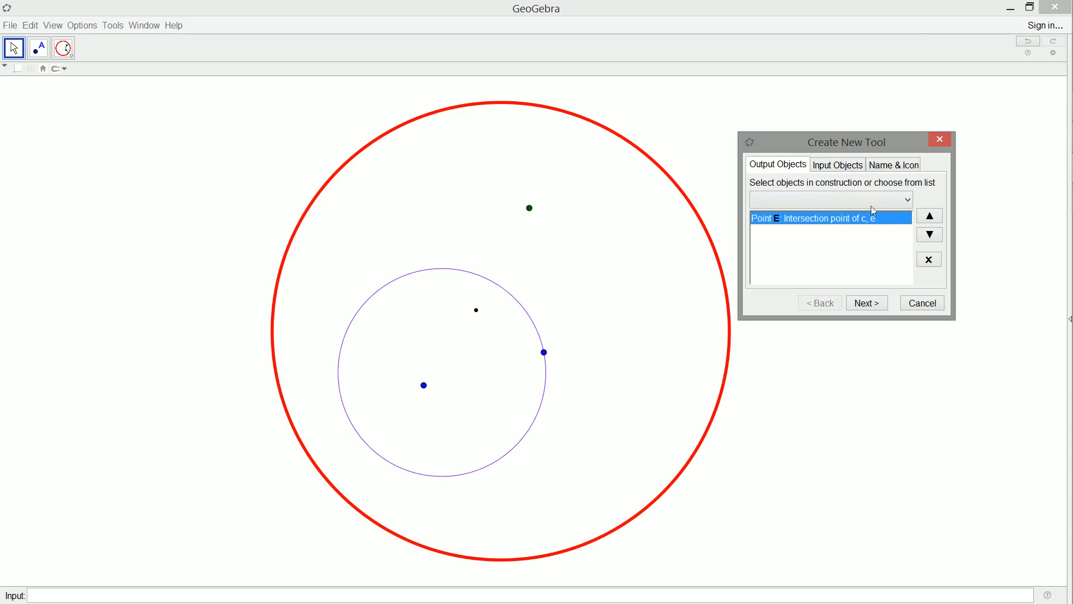
pyautogui.click(866, 302)
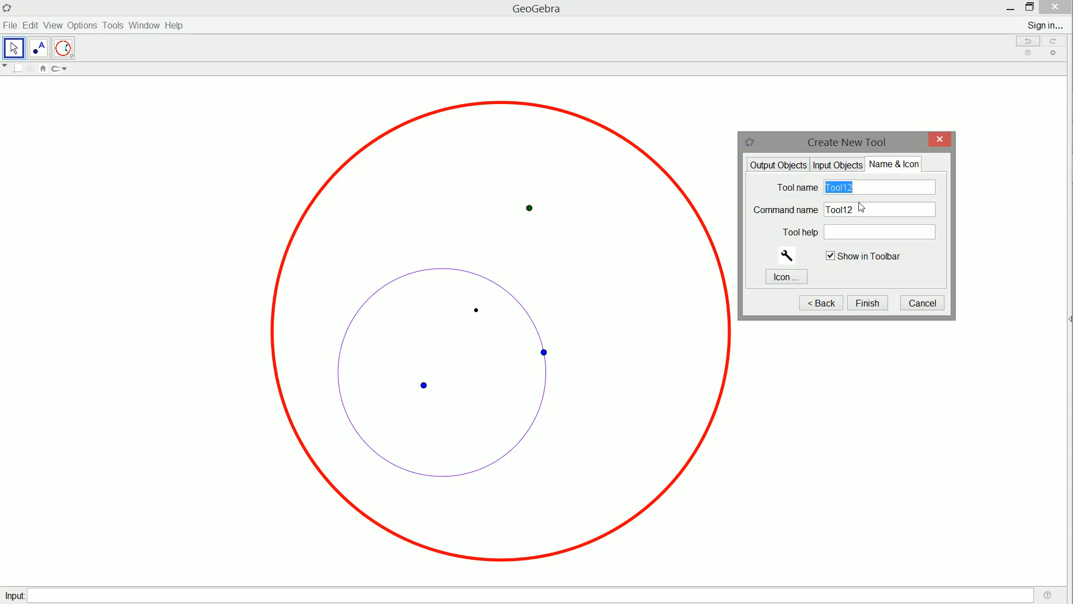
pyautogui.write('Reflect to Inside')
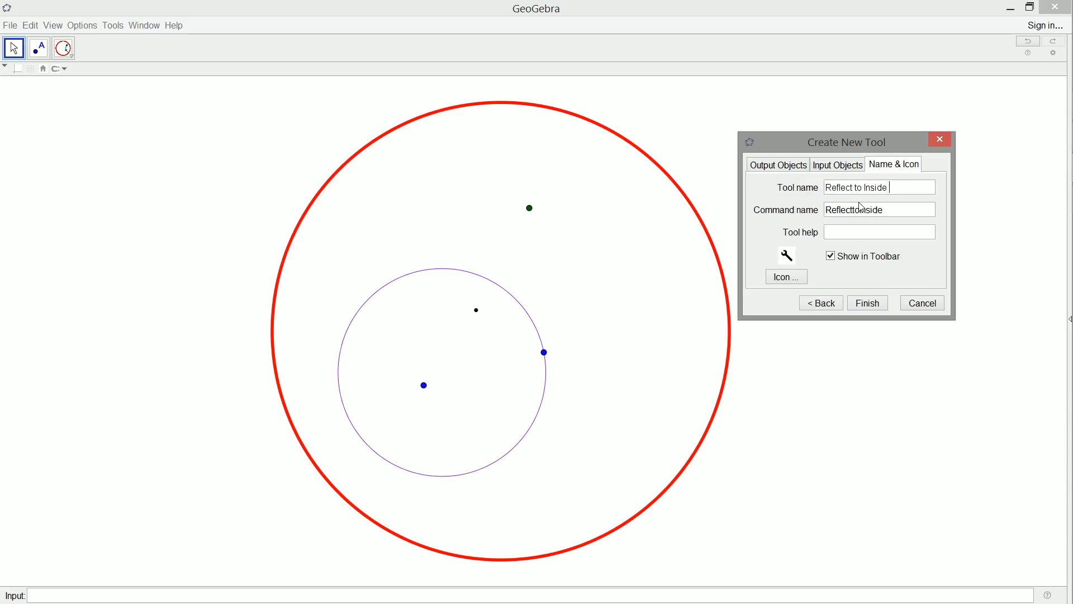
pyautogui.write('the Circle')
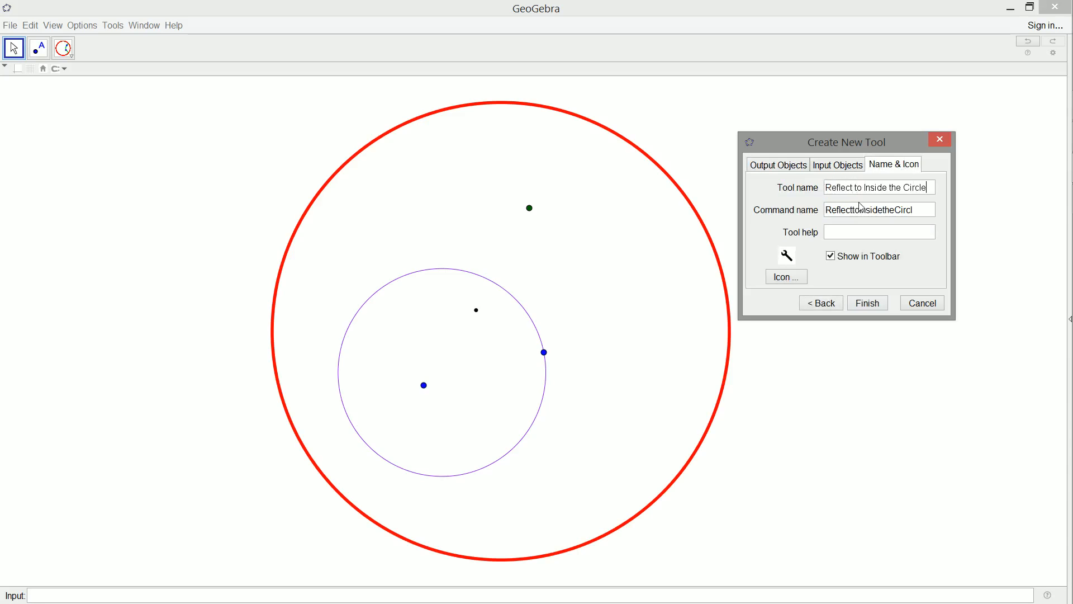
# - Give the tool the HyperbolicRefCircleToIn.jpg icon and finish creating it
pyautogui.click(785, 276)
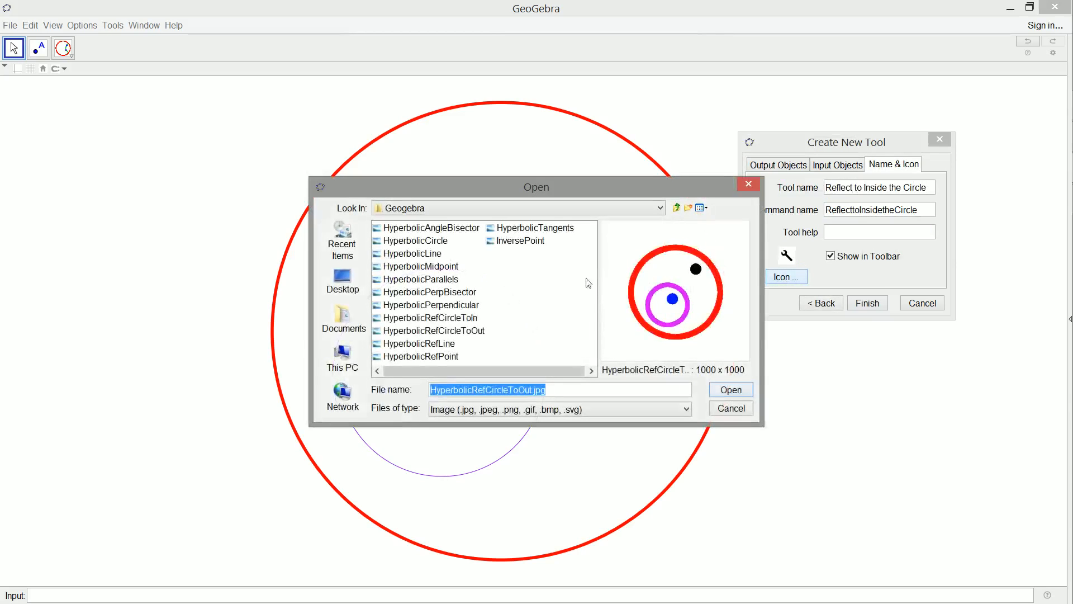
pyautogui.click(426, 317)
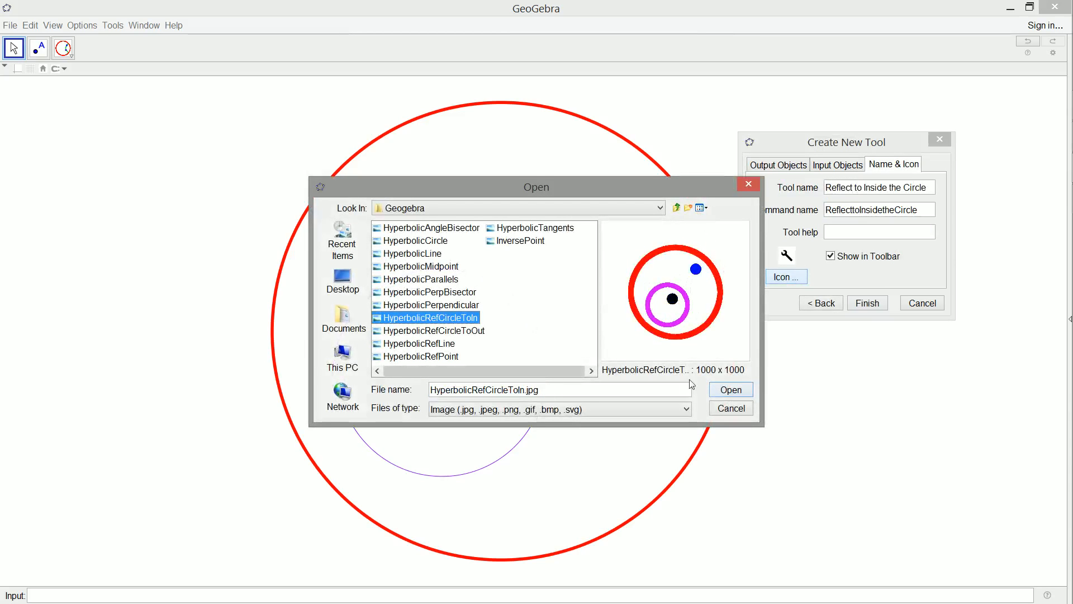
pyautogui.click(432, 330)
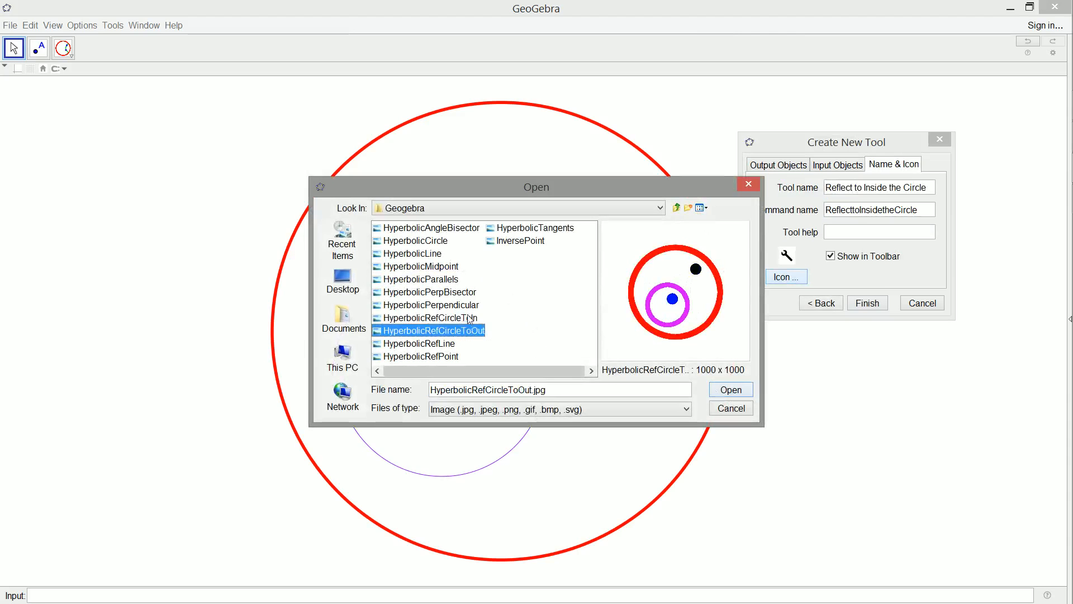
pyautogui.click(426, 317)
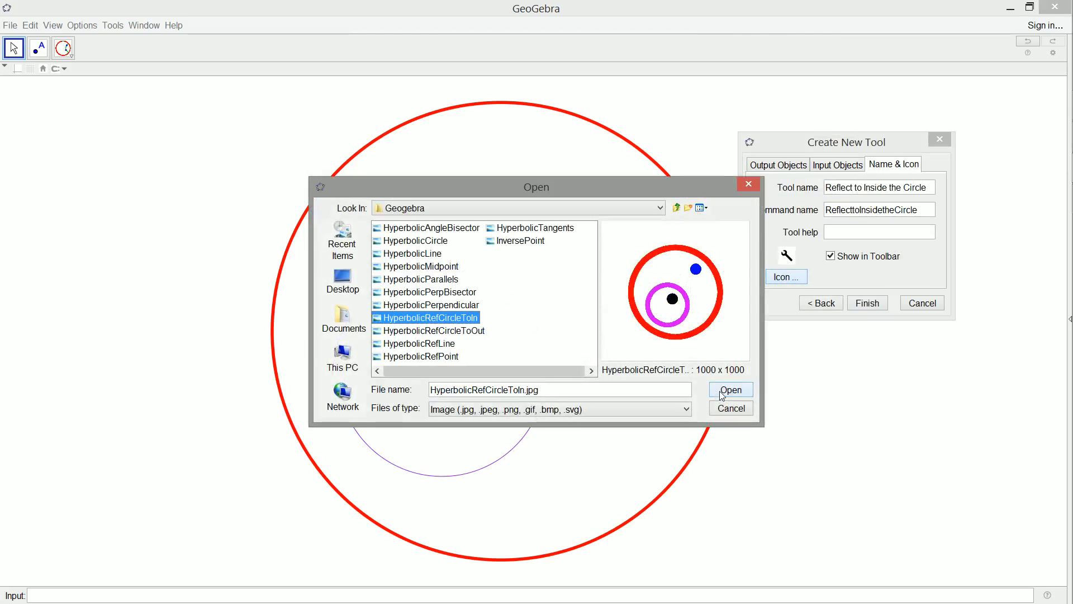
pyautogui.click(729, 390)
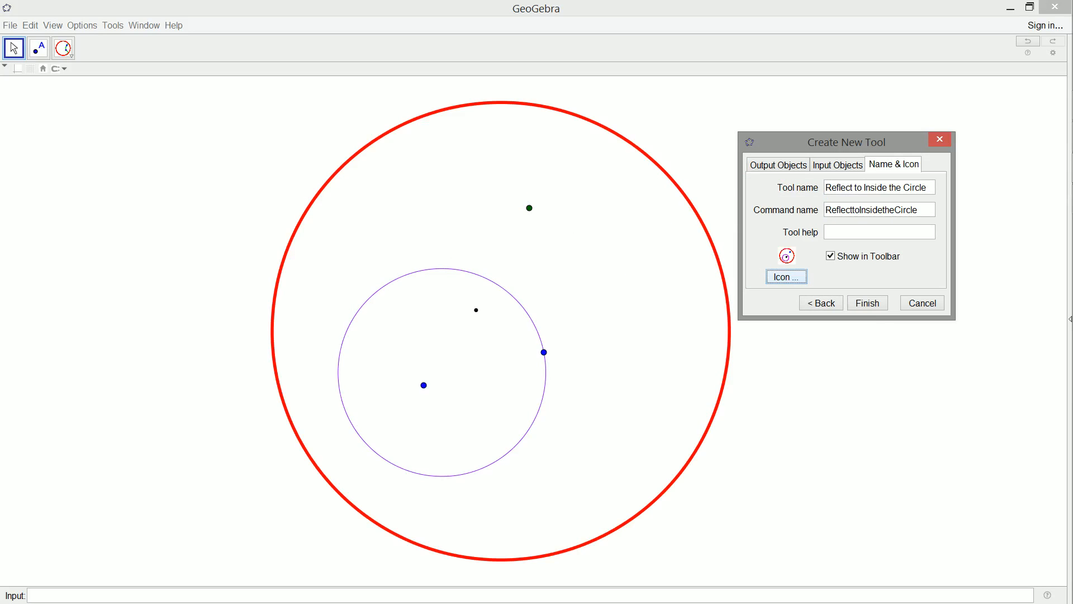
pyautogui.click(867, 303)
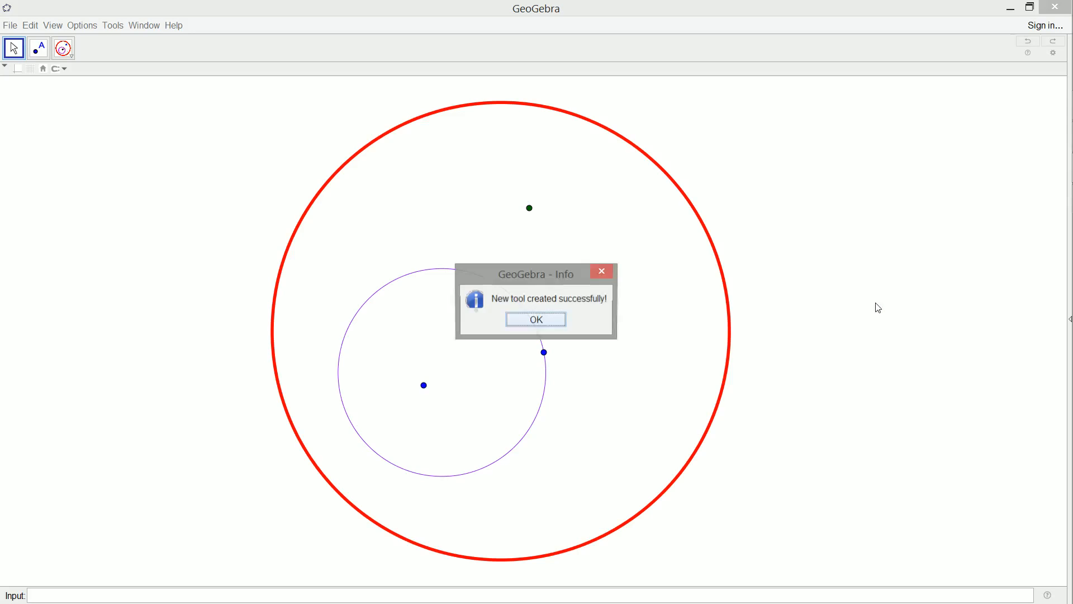
pyautogui.click(536, 319)
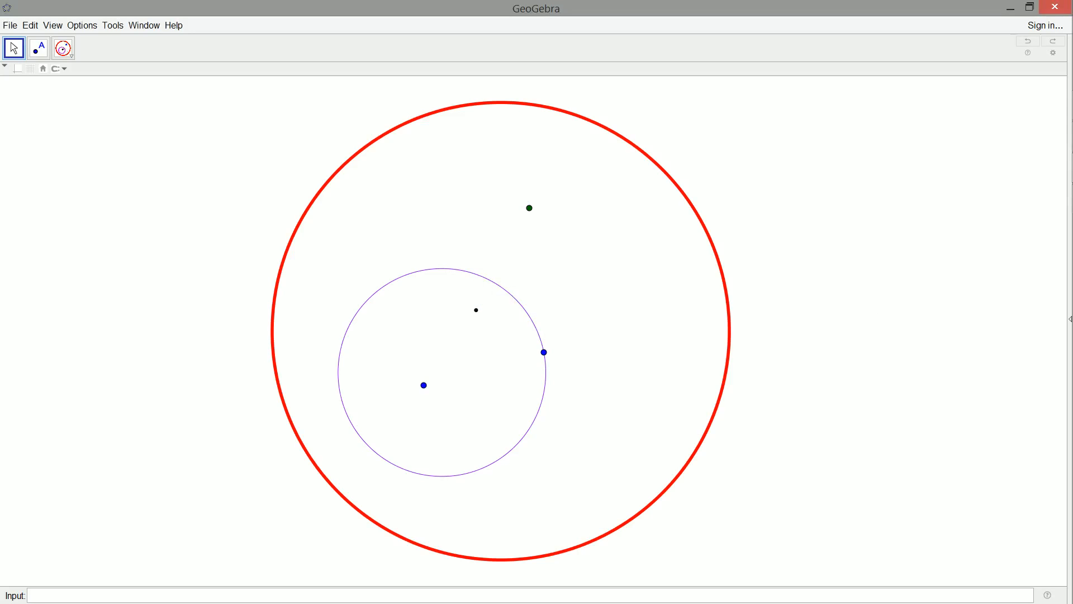
pyautogui.moveTo(63, 48)
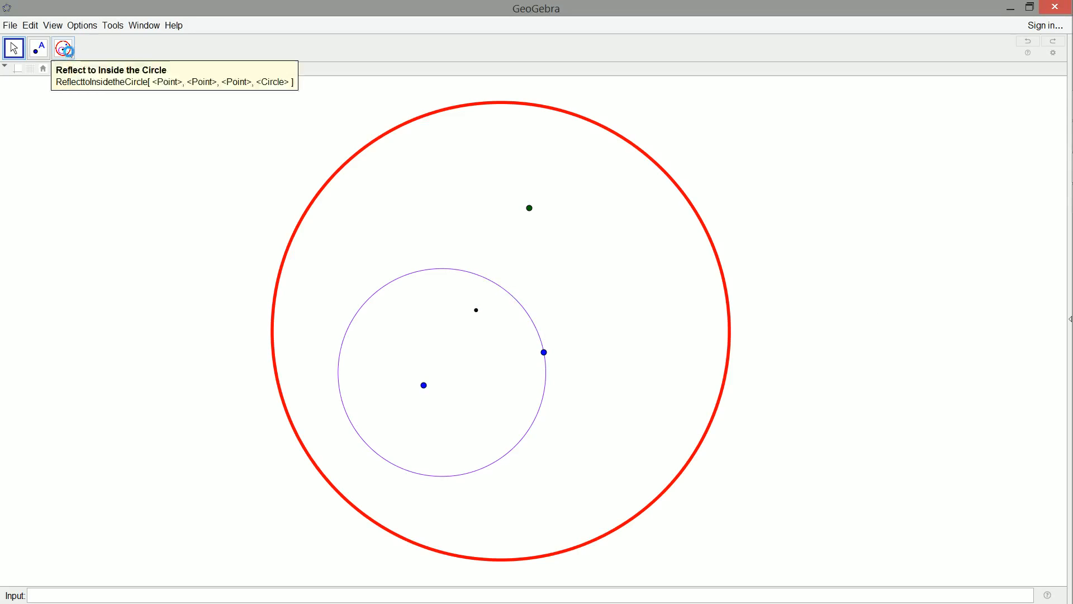
# - Move Reflect to Inside the Circle to the bottom of the hyperbolic group and apply
pyautogui.click(63, 48)
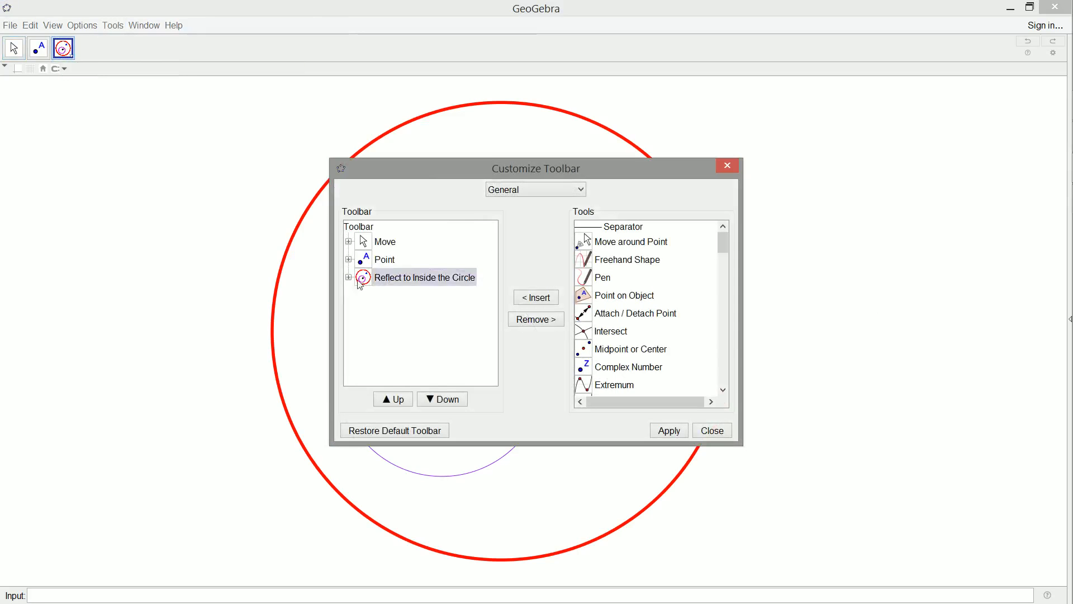
pyautogui.click(442, 398)
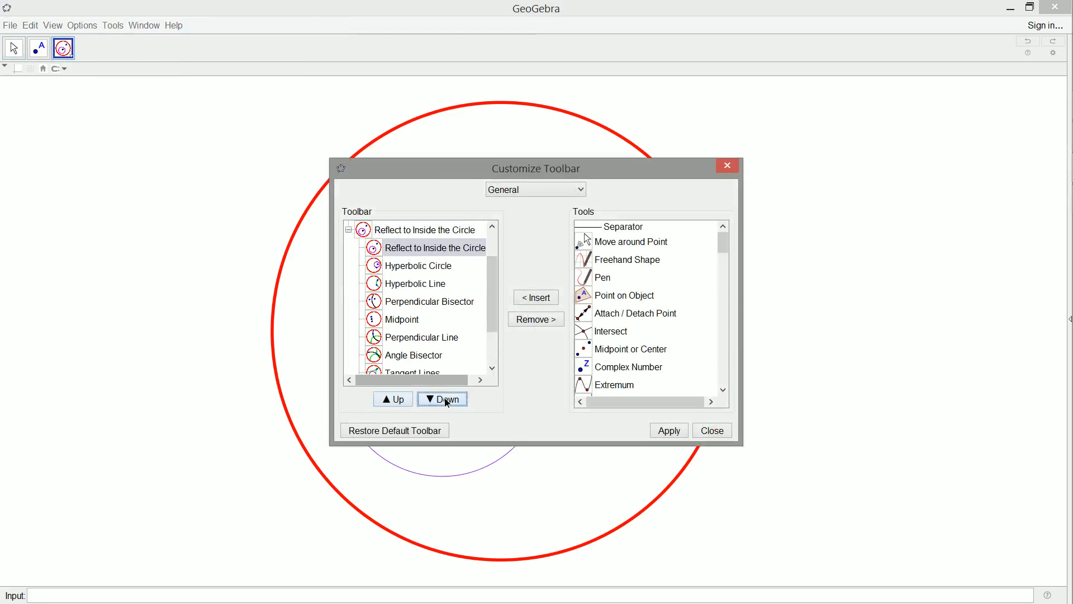
pyautogui.click(442, 399)
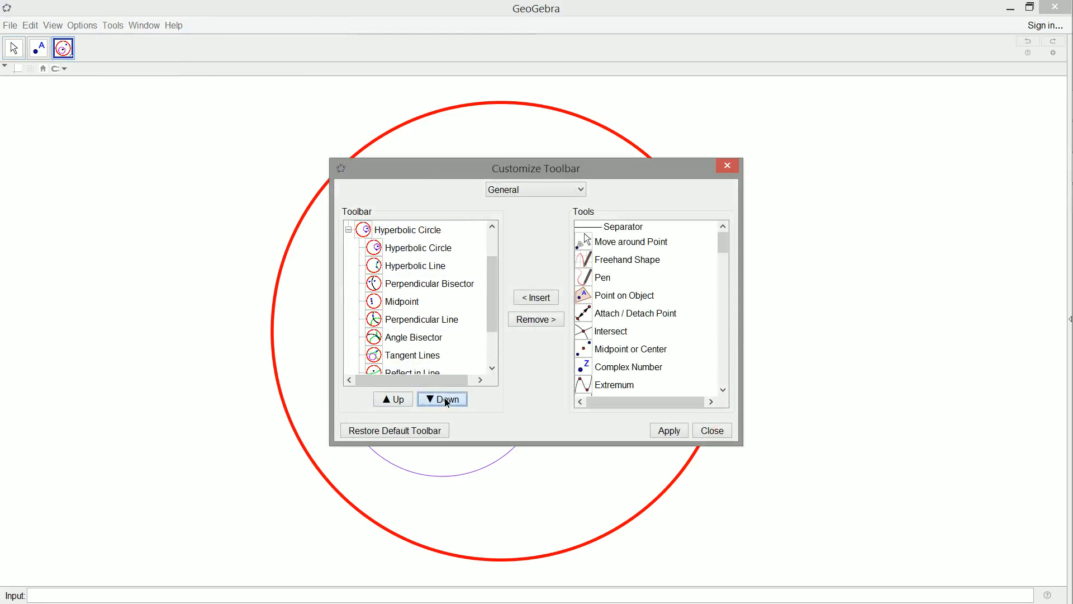
pyautogui.click(668, 430)
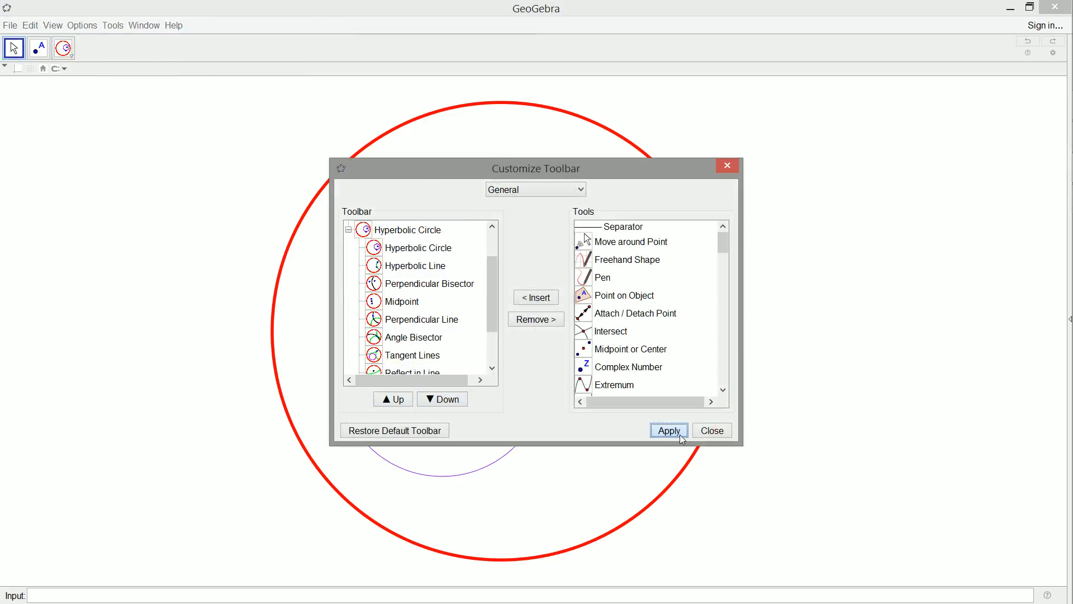
pyautogui.click(668, 430)
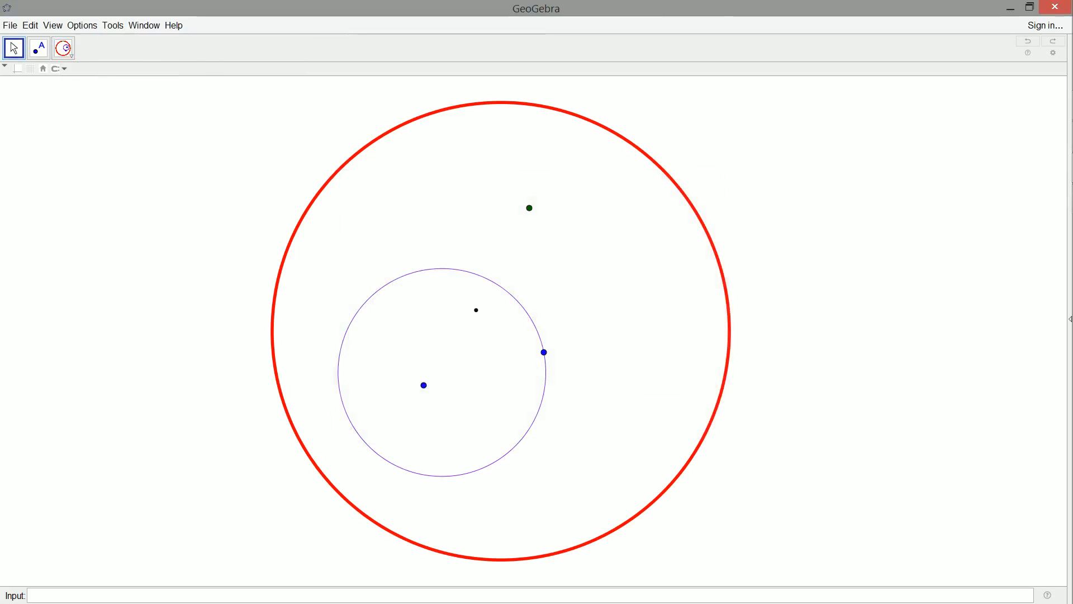
# - Reflect the dark green point into the purple circle with the new tool, then drag points to check
pyautogui.click(528, 208)
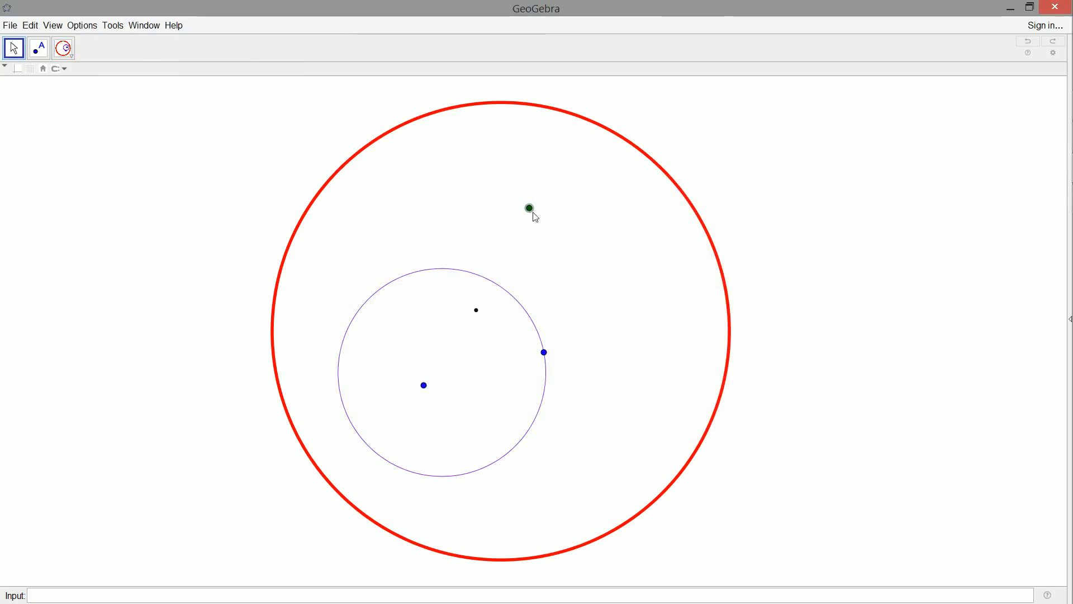
pyautogui.click(62, 47)
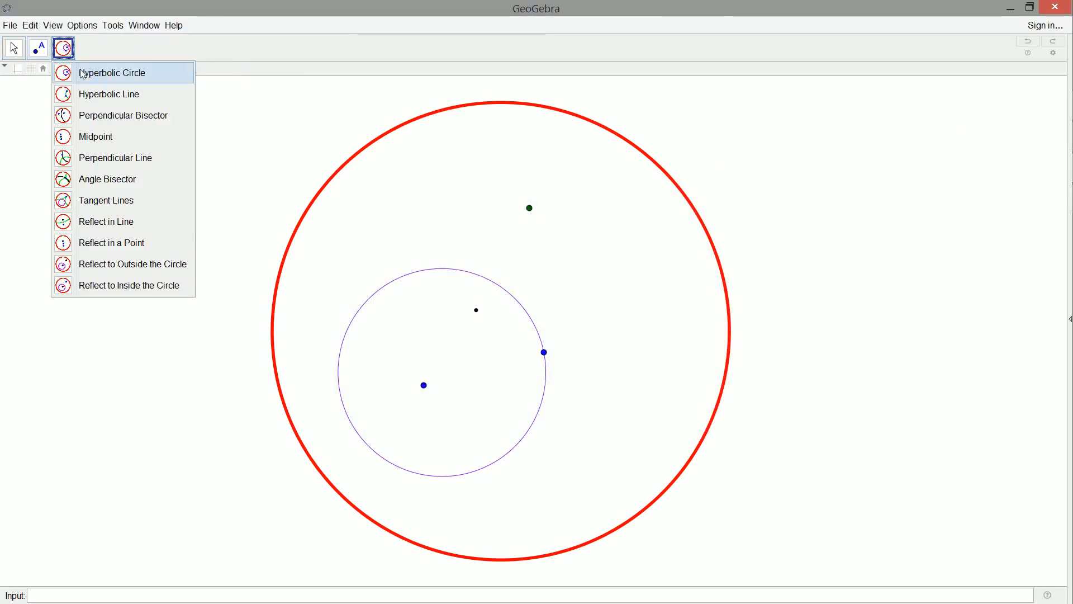
pyautogui.click(112, 73)
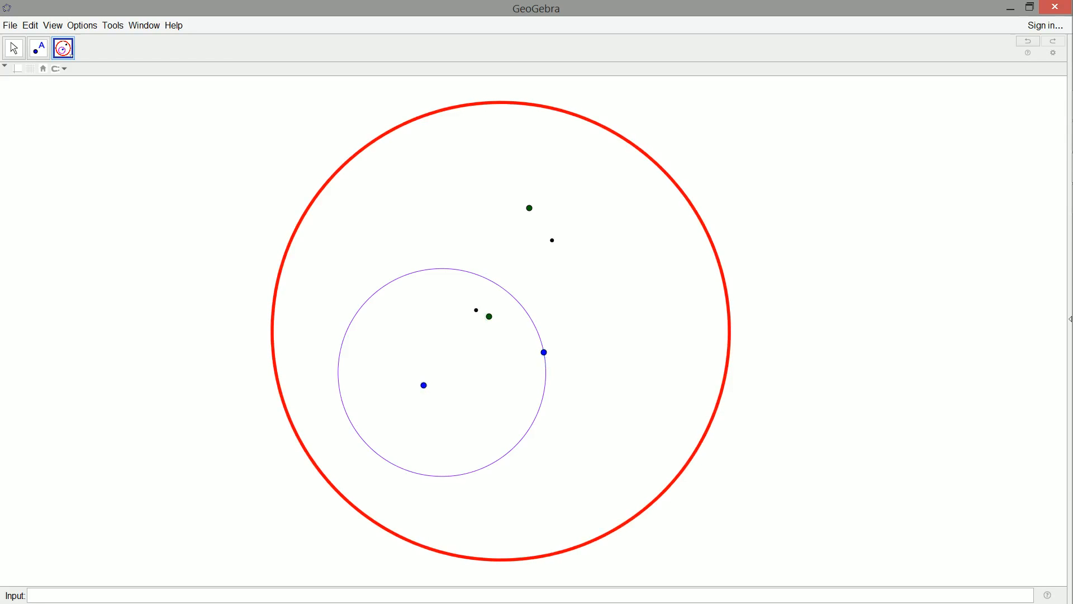
pyautogui.click(13, 47)
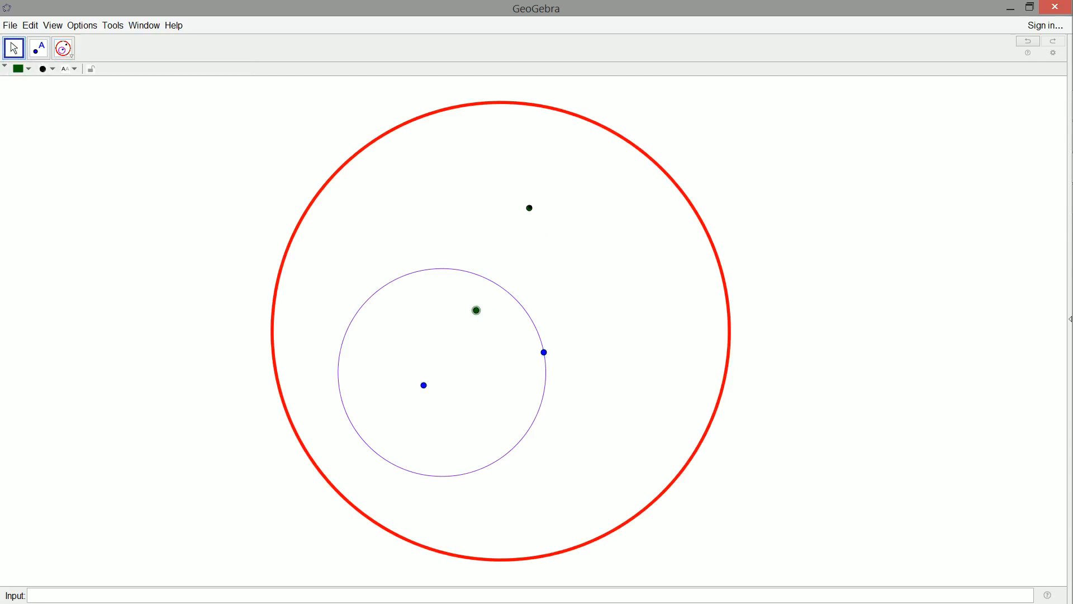
pyautogui.moveTo(476, 313)
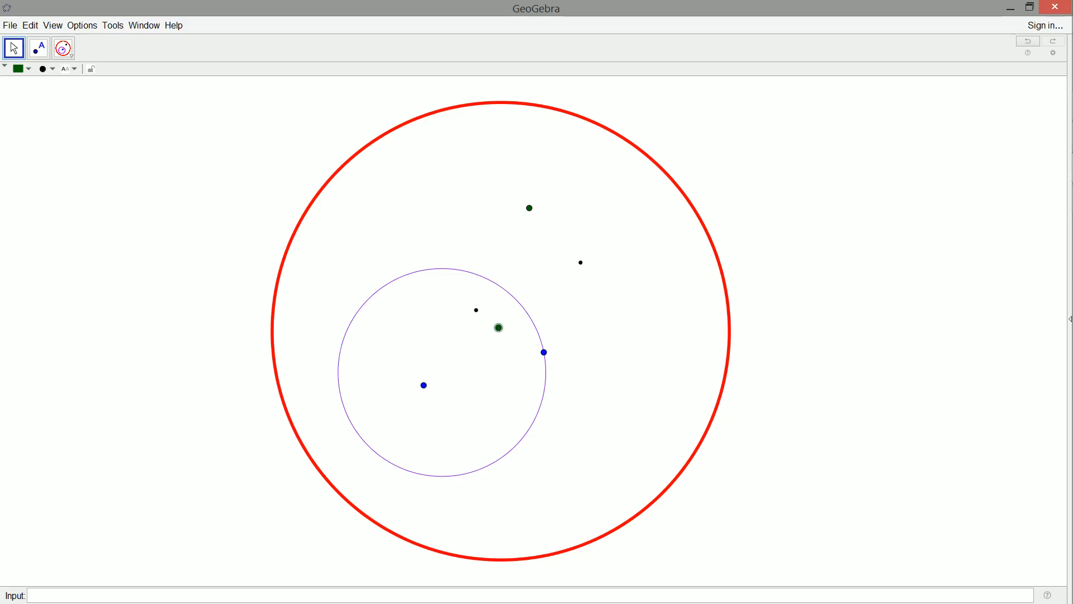
pyautogui.moveTo(501, 333)
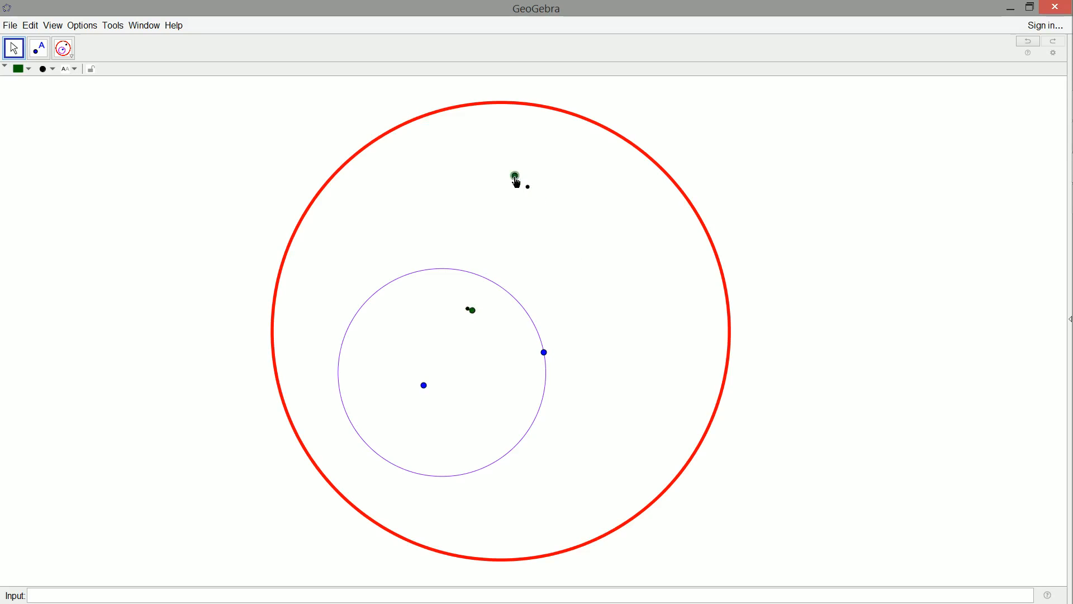
# - Drag the upper green point to confirm its reflection follows, then reselect Reflect to Inside the Circle from the hyperbolic toolbox
pyautogui.moveTo(515, 174); pyautogui.dragTo(528, 150)
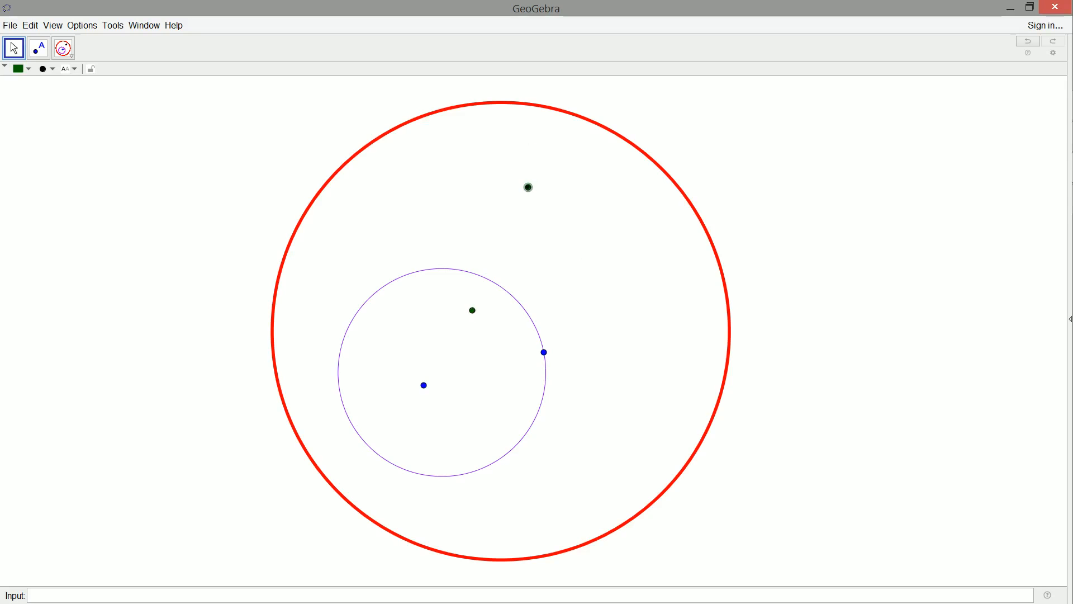
pyautogui.click(62, 47)
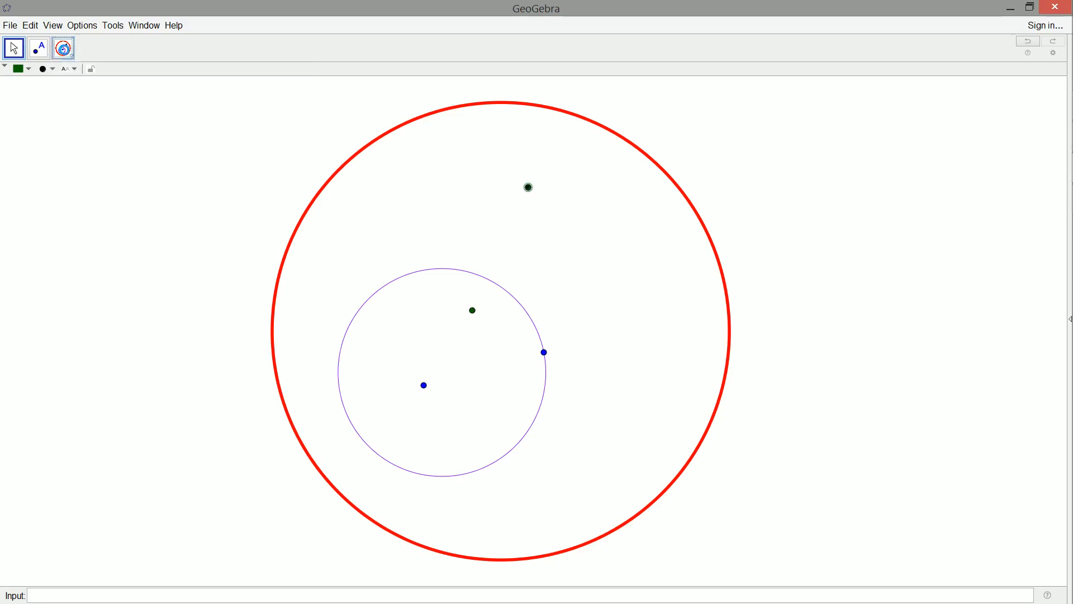
pyautogui.click(62, 47)
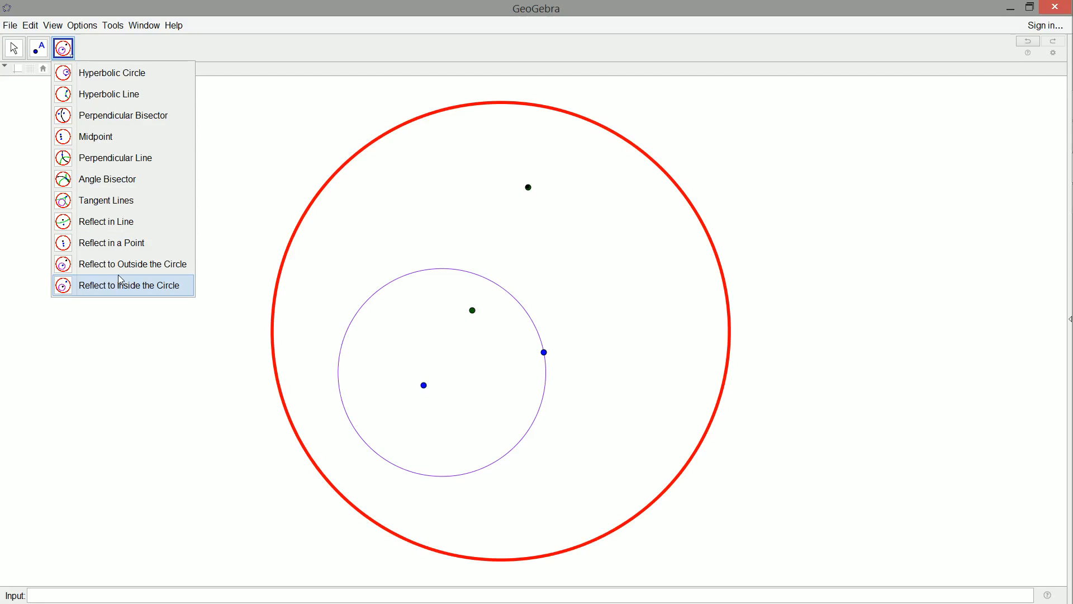
pyautogui.click(132, 285)
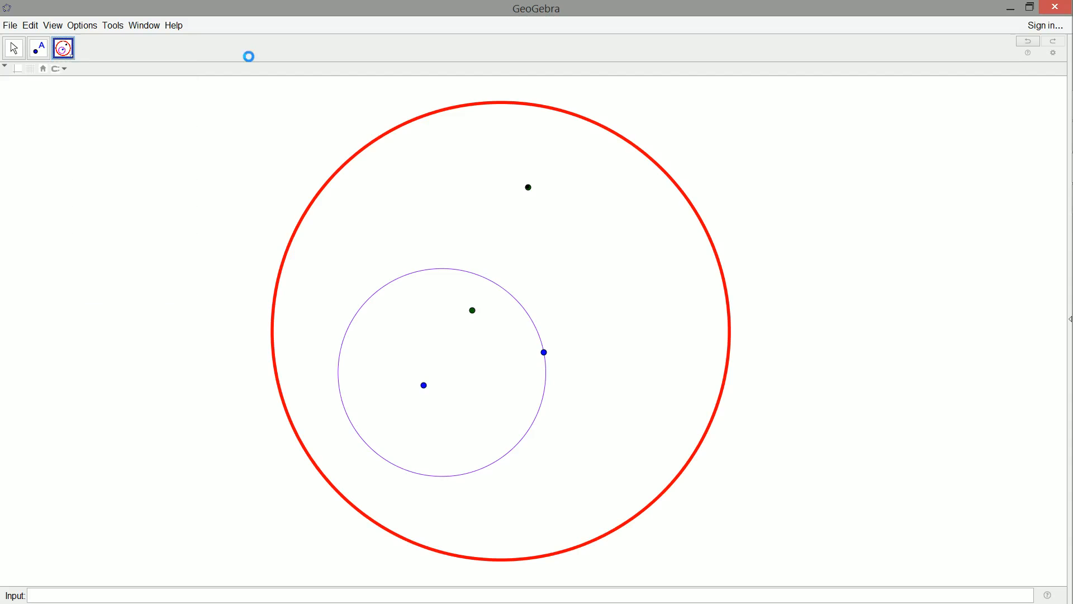